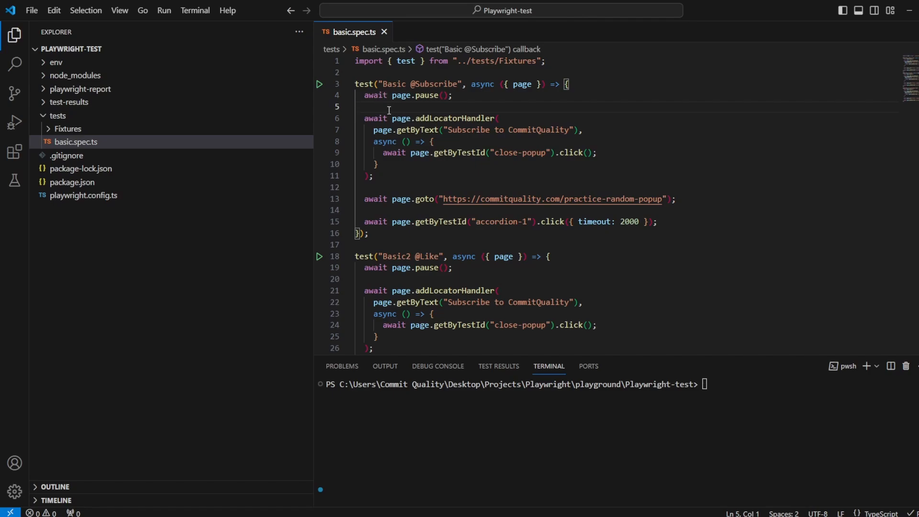
# Run npx playwright test in the integrated terminal; all three tests pass in 4.3s.
pyautogui.click(362, 96)
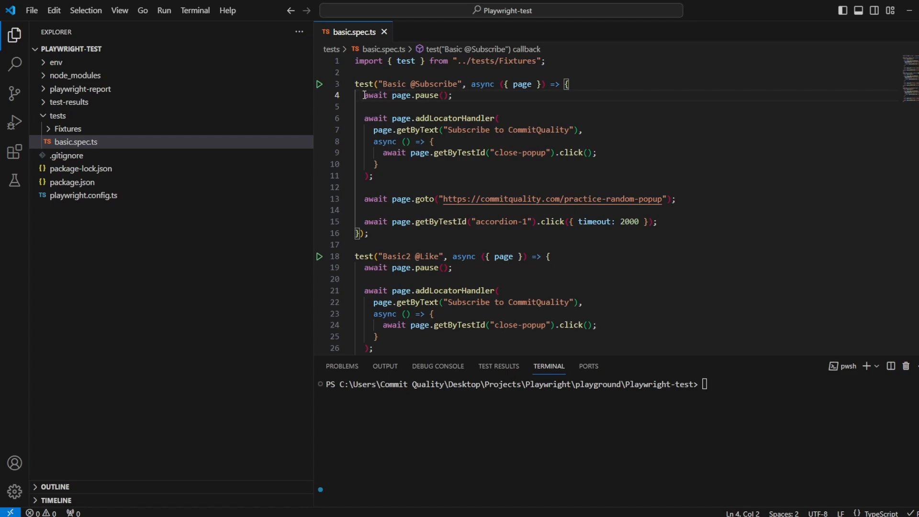
pyautogui.moveTo(364, 84)
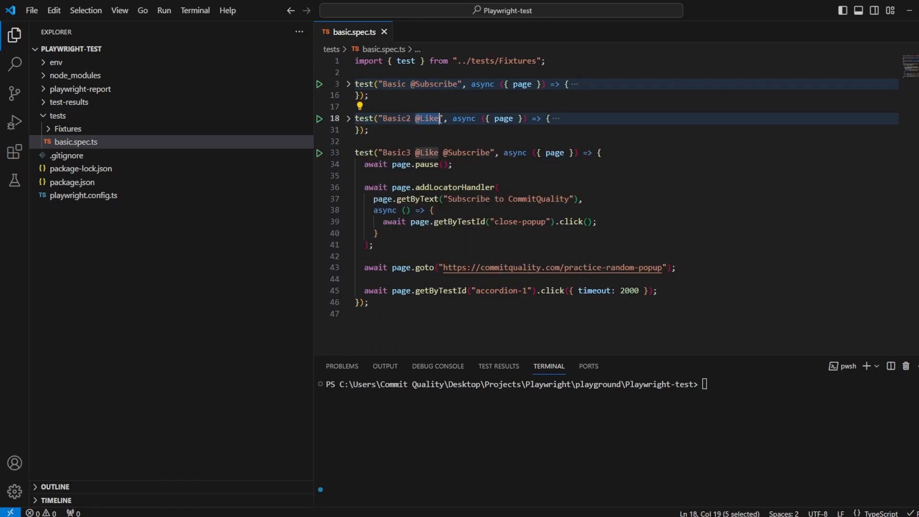
pyautogui.click(347, 152)
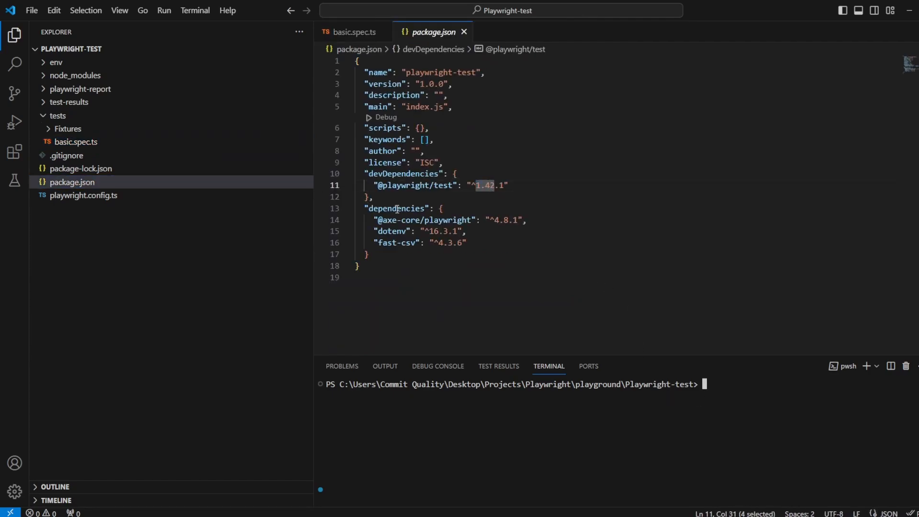
pyautogui.click(354, 31)
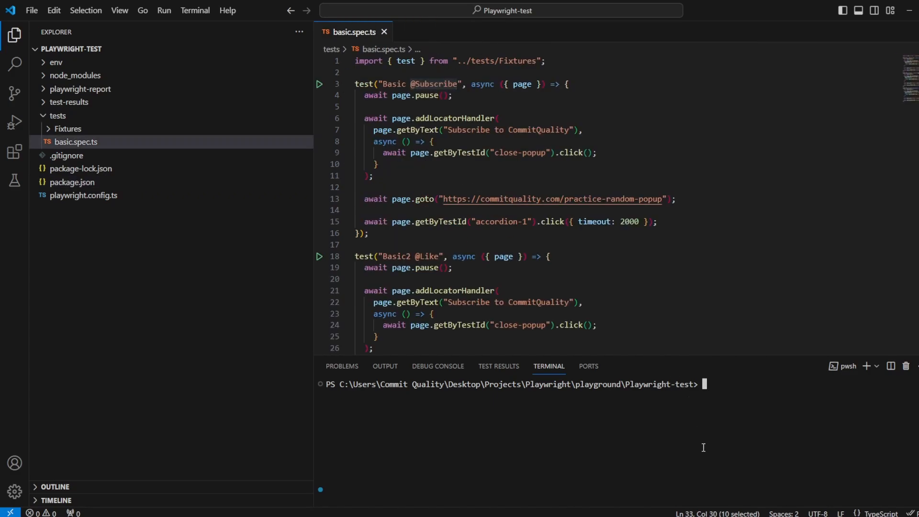
pyautogui.write('npx playwright test')
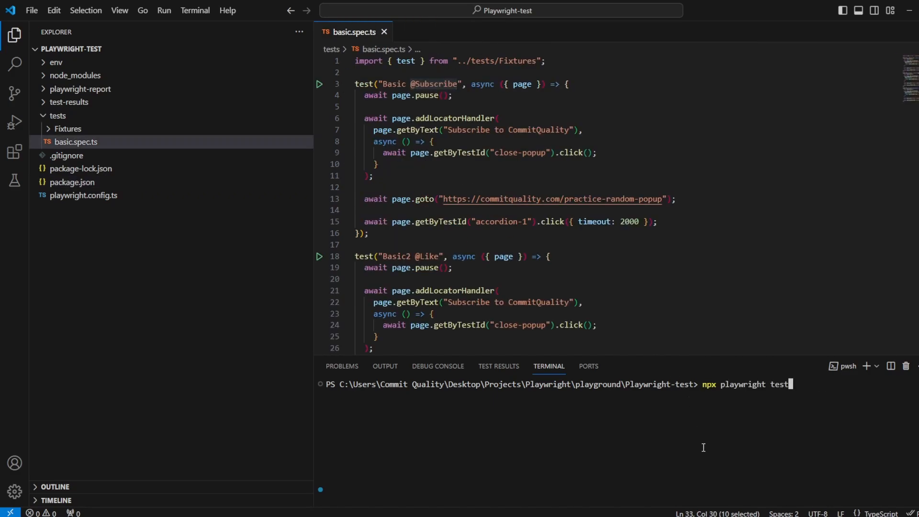
pyautogui.press('Return')
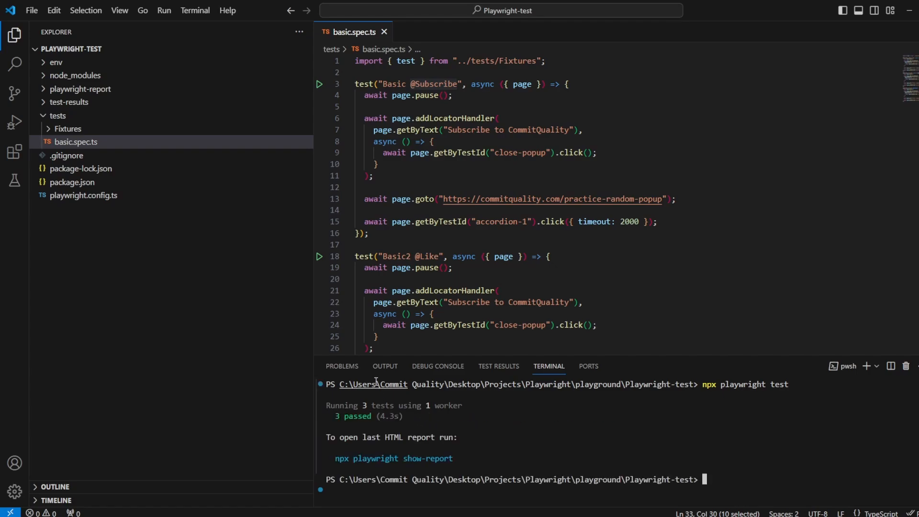
pyautogui.moveTo(299, 300)
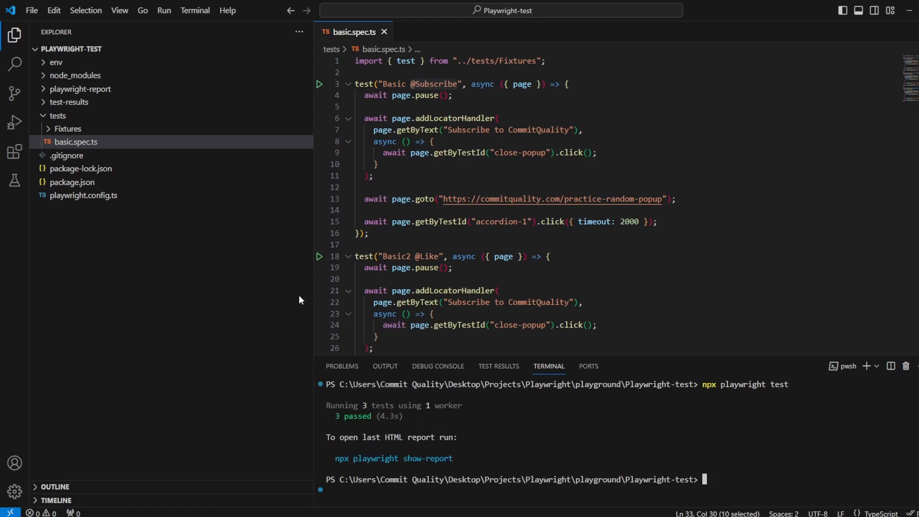
pyautogui.moveTo(82, 197)
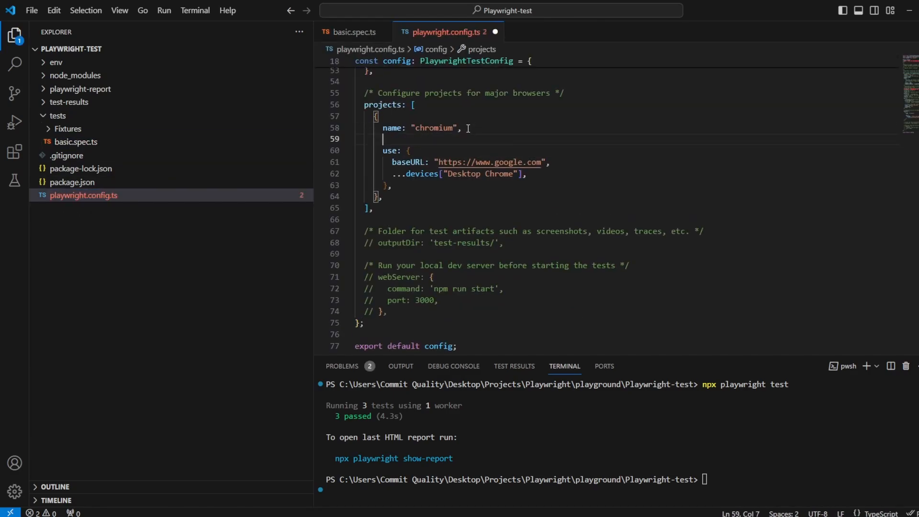
pyautogui.write('grep:')
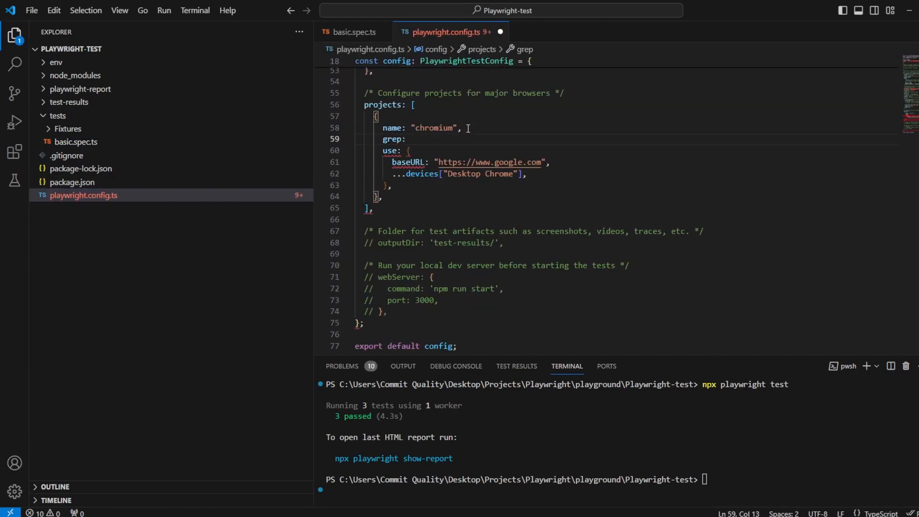
pyautogui.write('/@/')
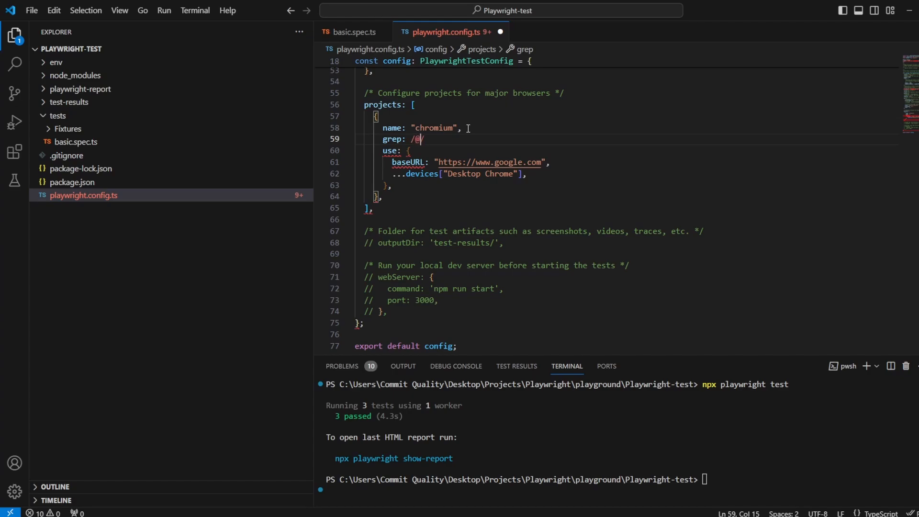
pyautogui.write('Subscribe')
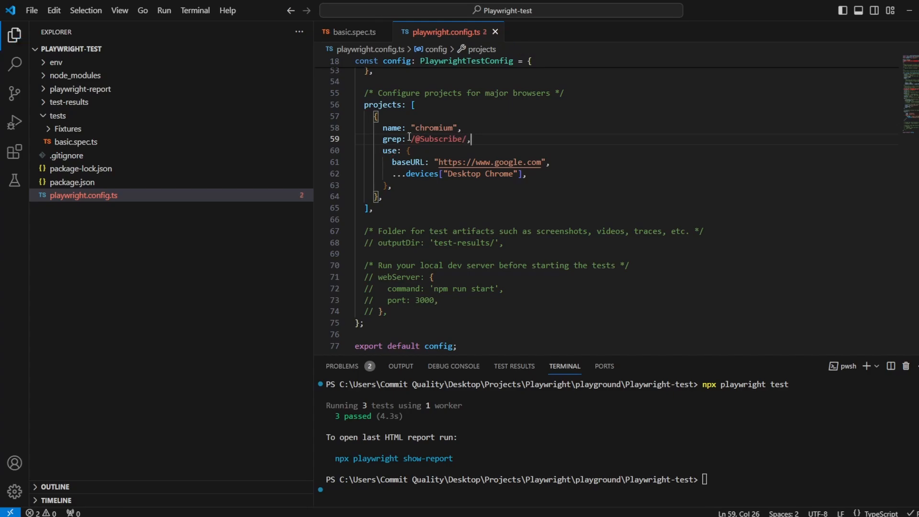
# Back in basic.spec.ts, clear the terminal, rerun (2 tests pass), and run npx playwright show-report.
pyautogui.click(354, 32)
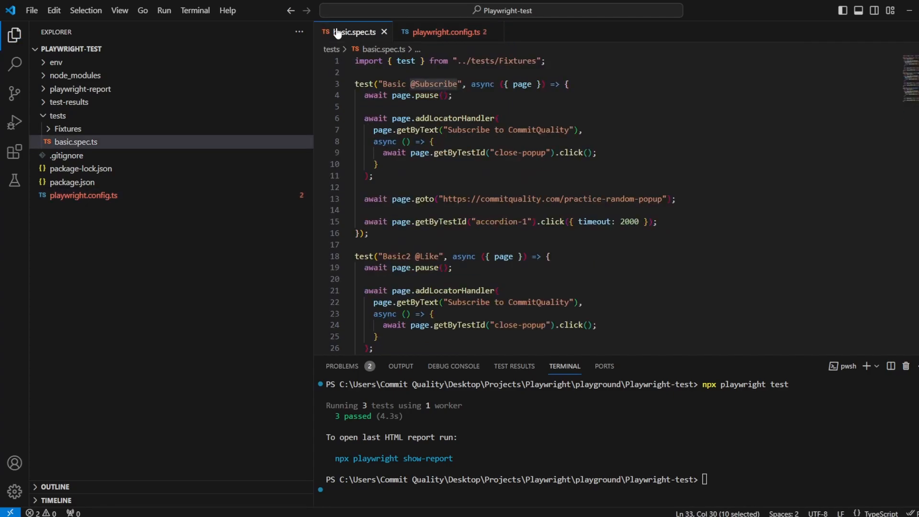
pyautogui.click(397, 83)
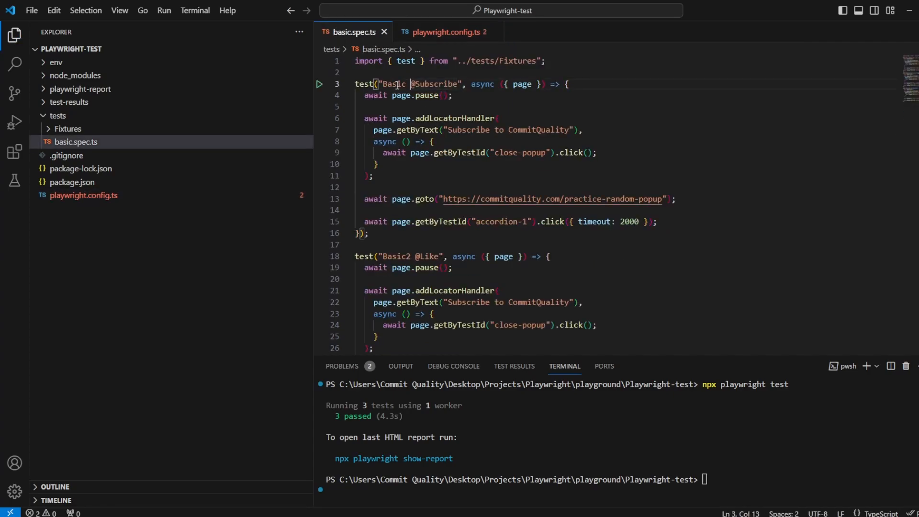
pyautogui.doubleClick(392, 180)
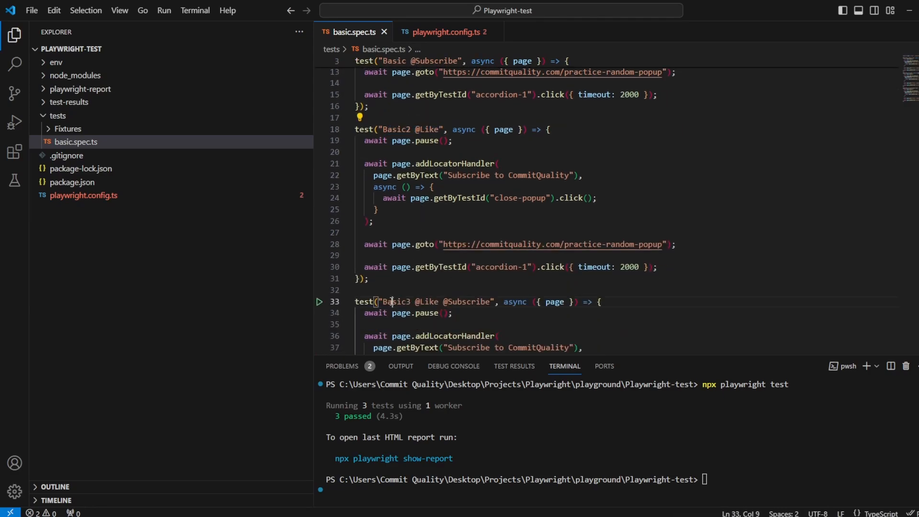
pyautogui.write('clear')
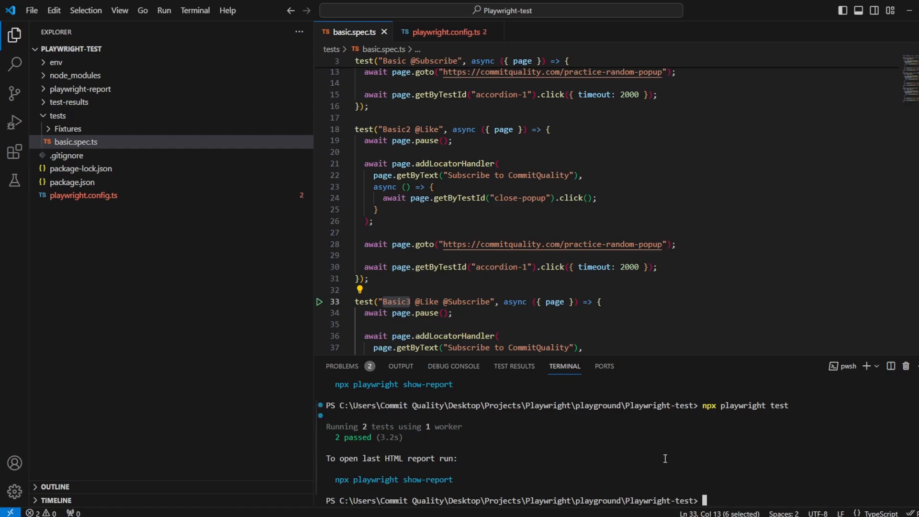
pyautogui.write('npx playwright show-report')
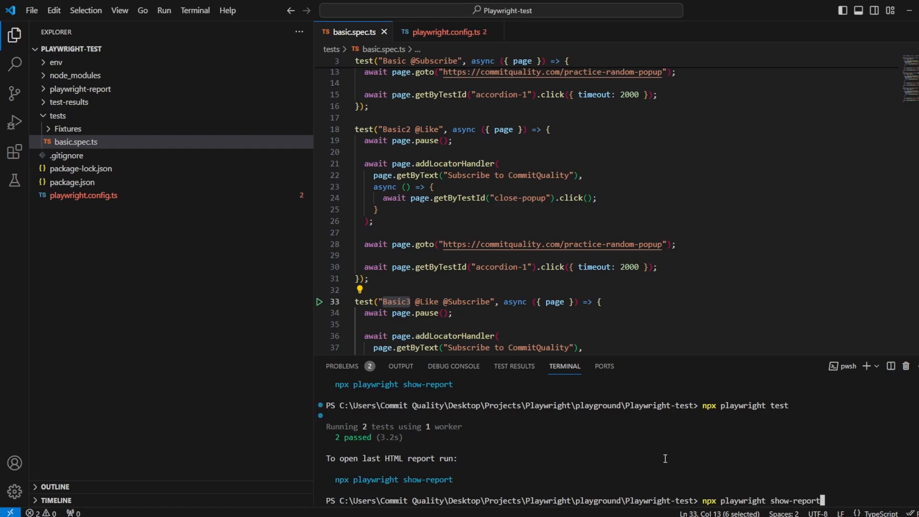
pyautogui.press('Return')
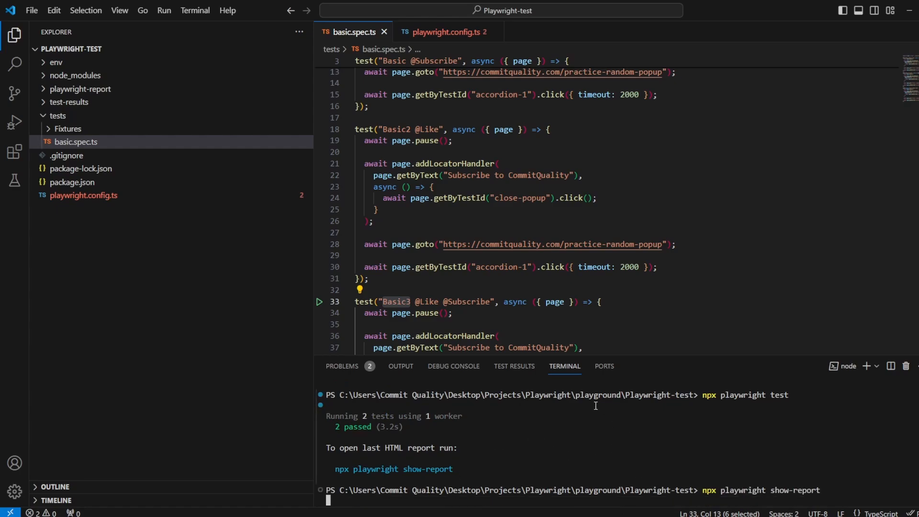
# Inspect the two passing basic.spec.ts tests and their tag badges, trying a 'Like' search.
pyautogui.press('Return')
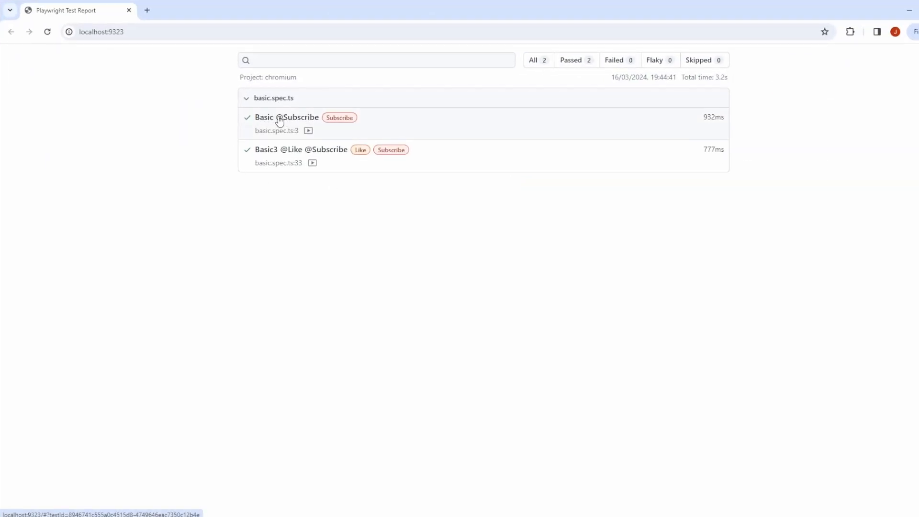
pyautogui.moveTo(340, 115)
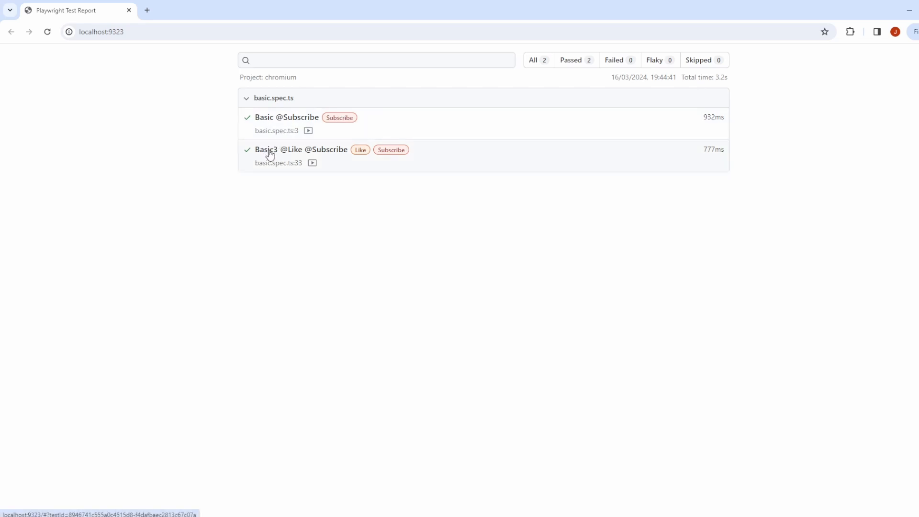
pyautogui.moveTo(391, 149)
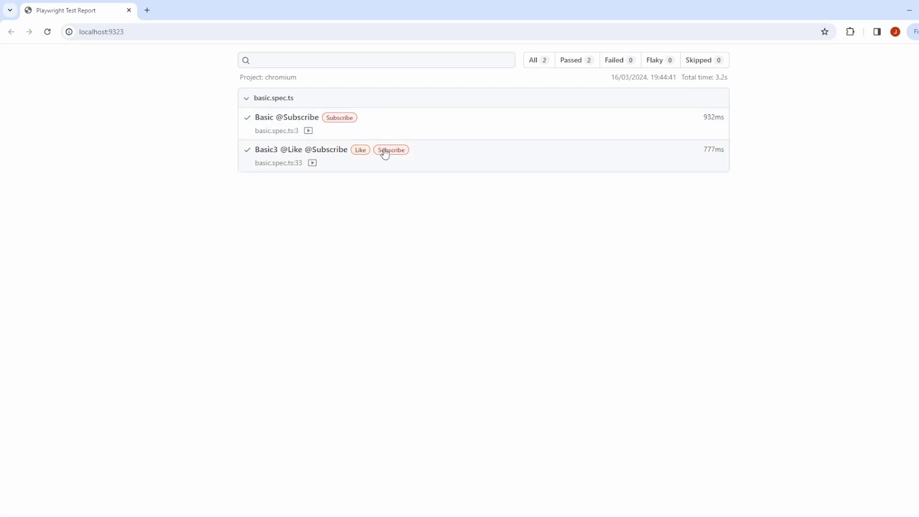
pyautogui.moveTo(263, 117)
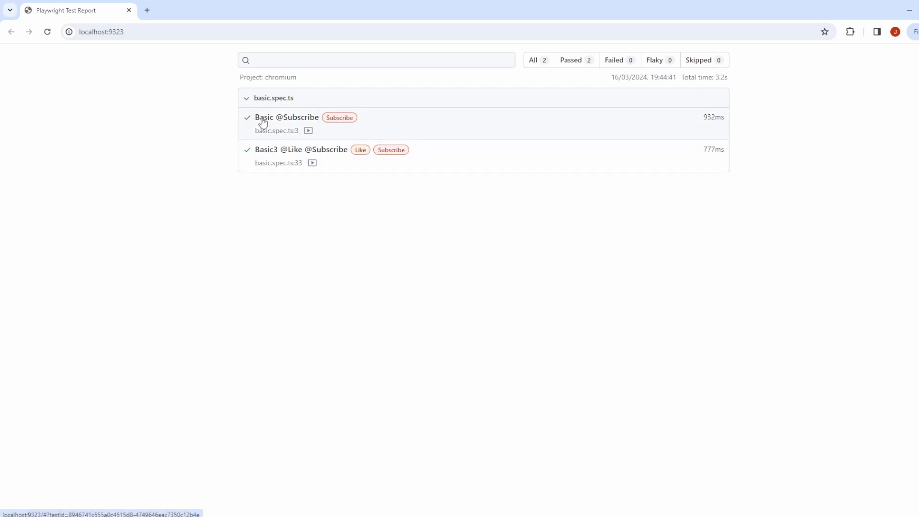
pyautogui.moveTo(286, 117)
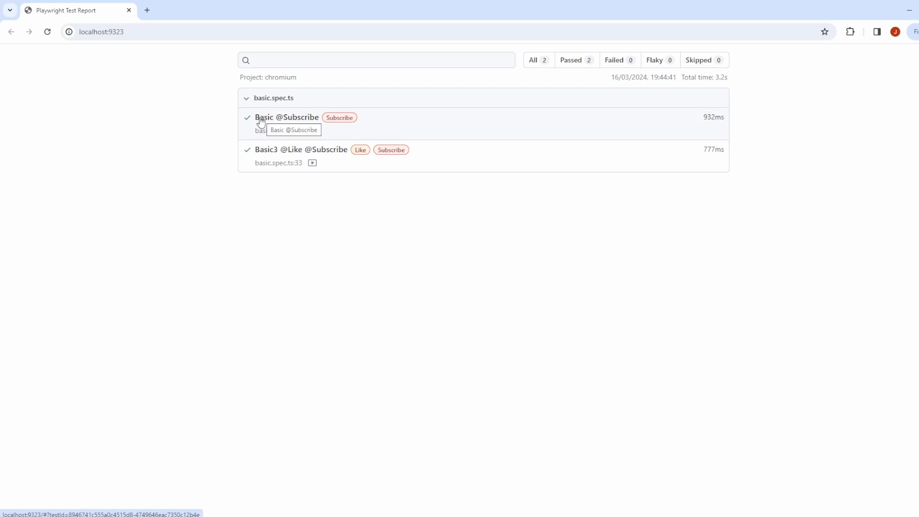
pyautogui.moveTo(293, 122)
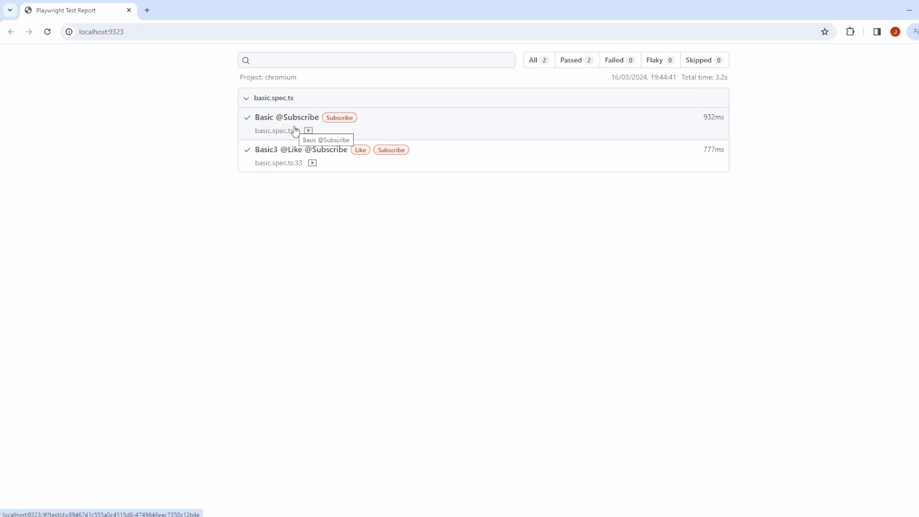
pyautogui.moveTo(285, 120)
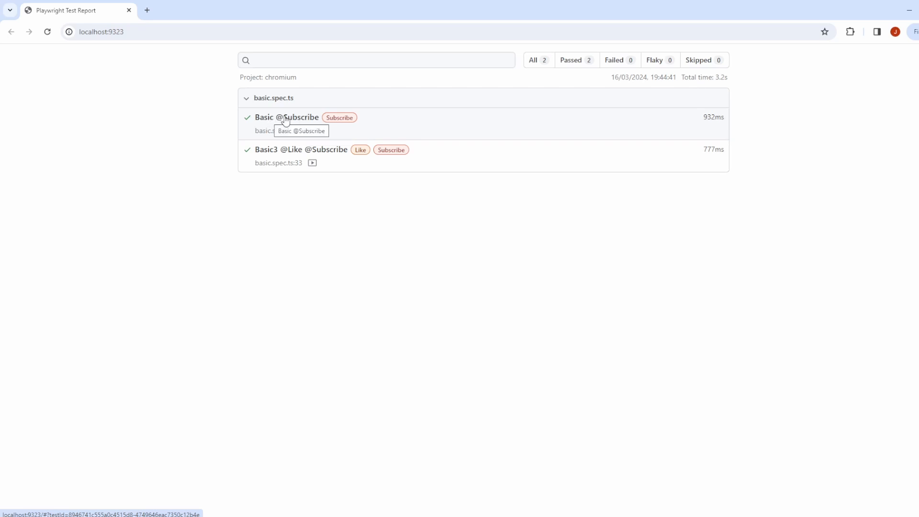
pyautogui.moveTo(290, 115)
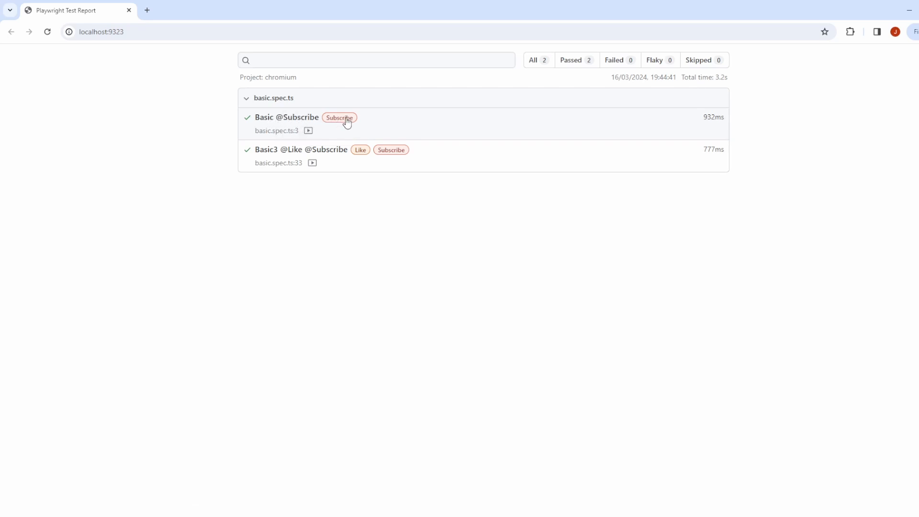
pyautogui.write('Like')
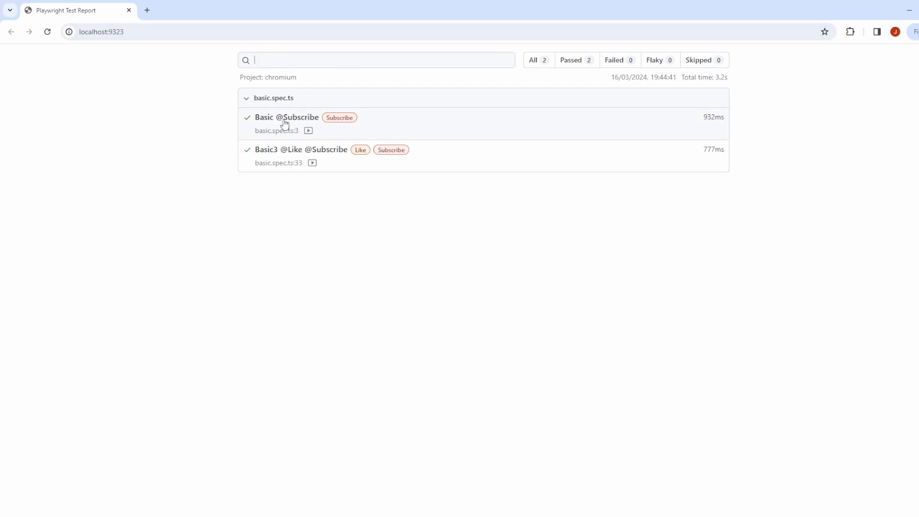
pyautogui.moveTo(286, 118)
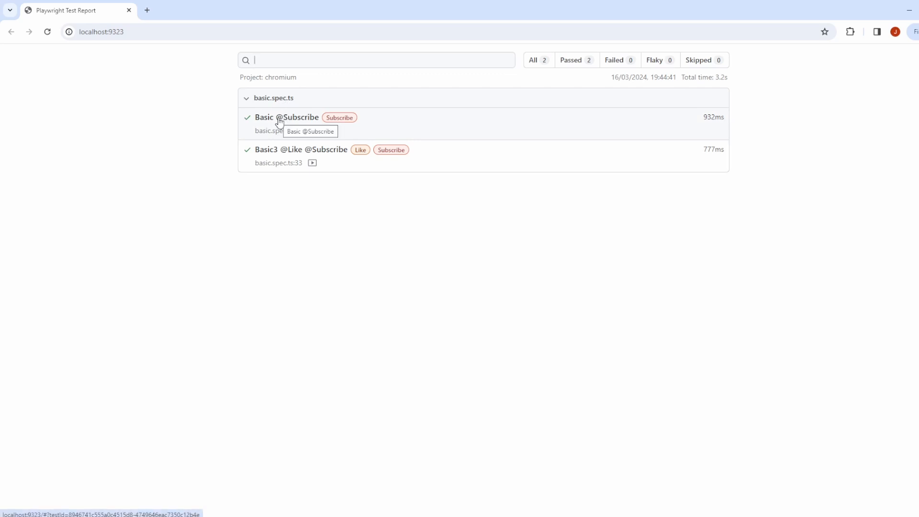
pyautogui.moveTo(258, 131)
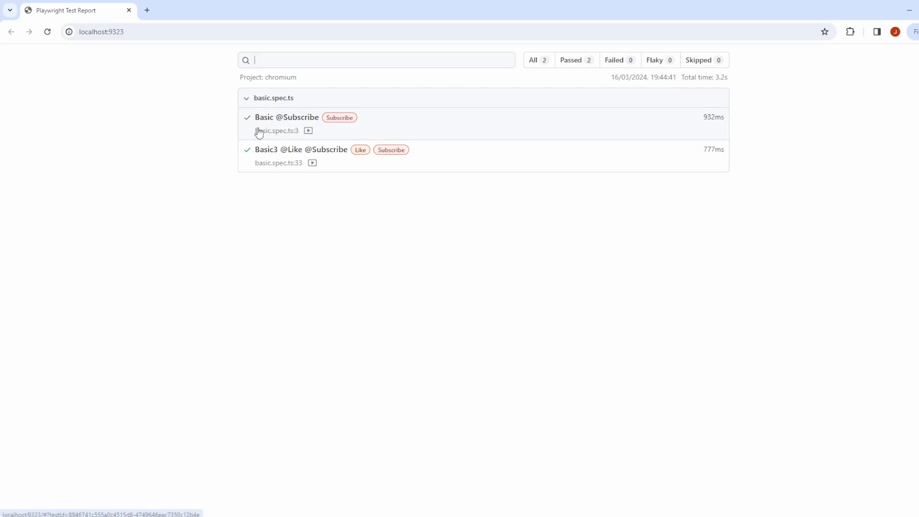
pyautogui.moveTo(262, 106)
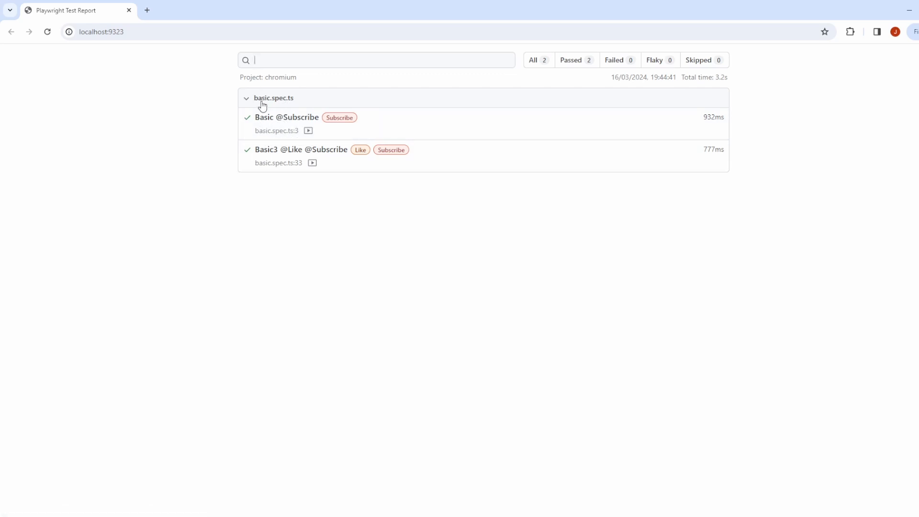
pyautogui.moveTo(266, 107)
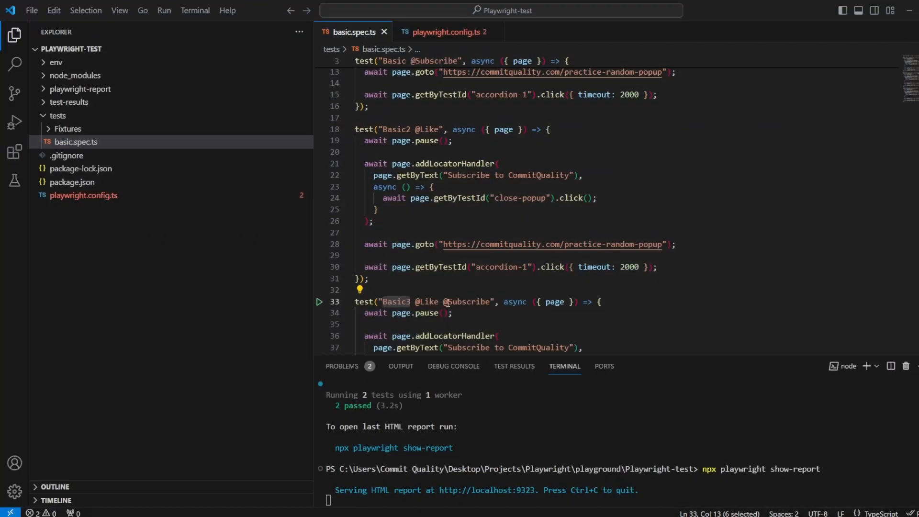
pyautogui.press('ctrl+c')
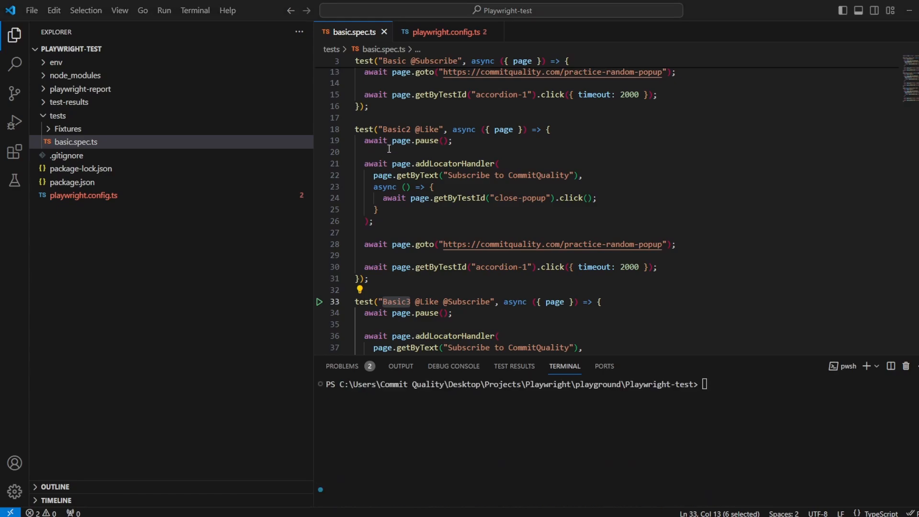
pyautogui.scroll(3)
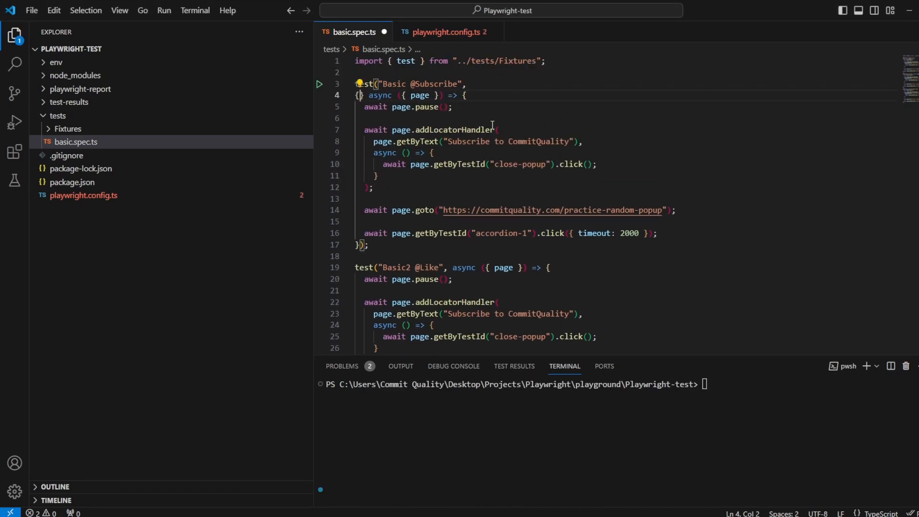
pyautogui.press('Enter')
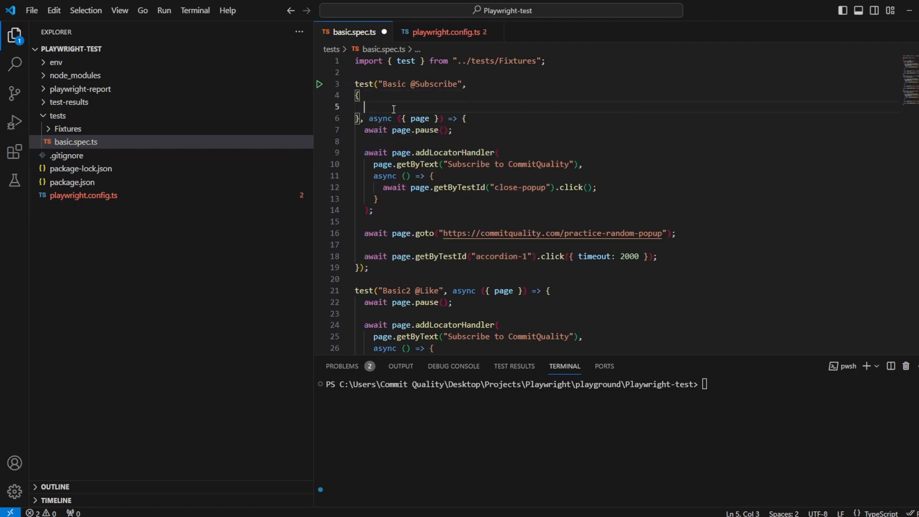
pyautogui.write('tag:')
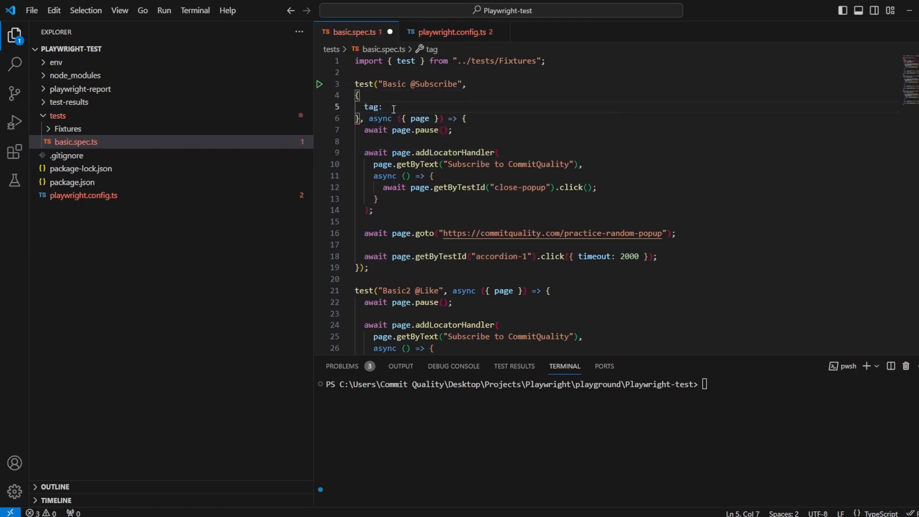
pyautogui.write('[],')
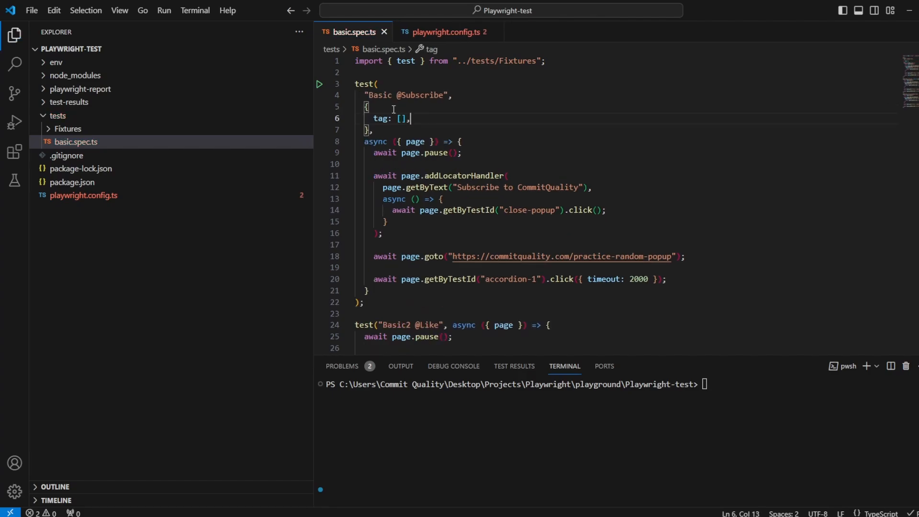
pyautogui.moveTo(381, 118)
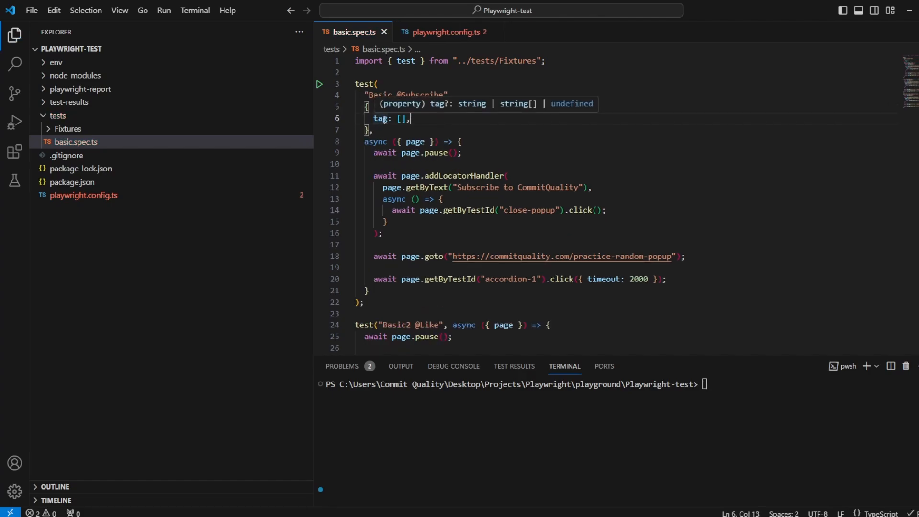
pyautogui.moveTo(518, 110)
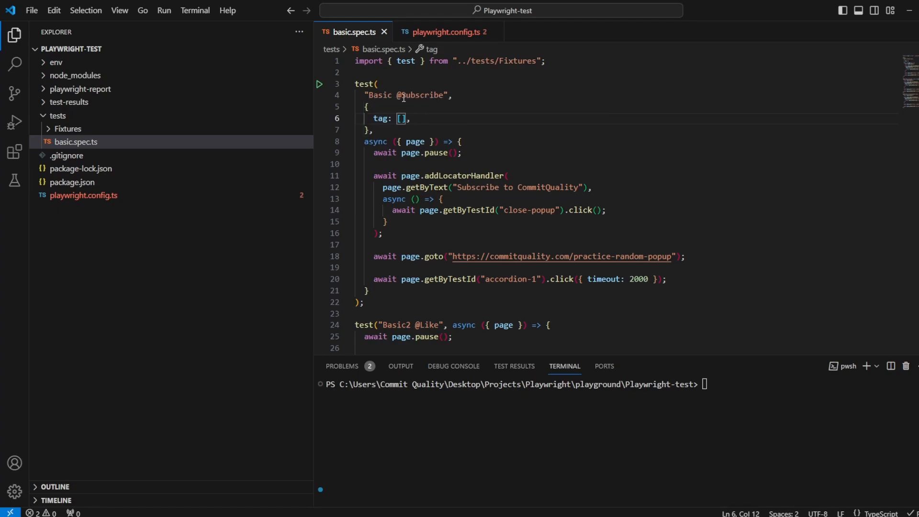
pyautogui.doubleClick(420, 95)
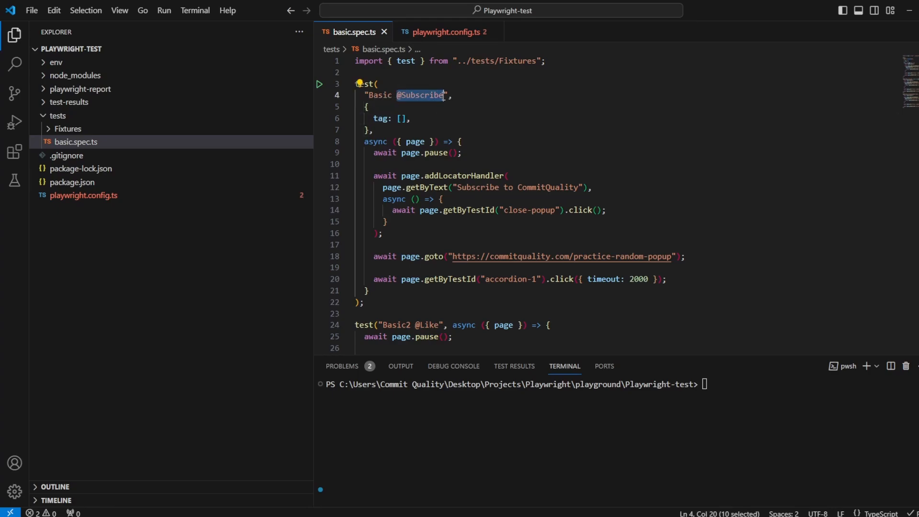
pyautogui.press('Delete')
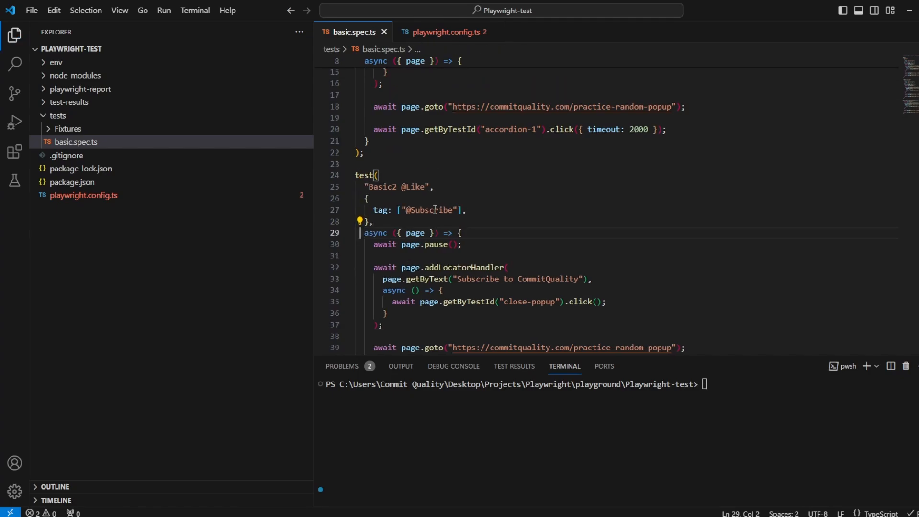
pyautogui.doubleClick(413, 187)
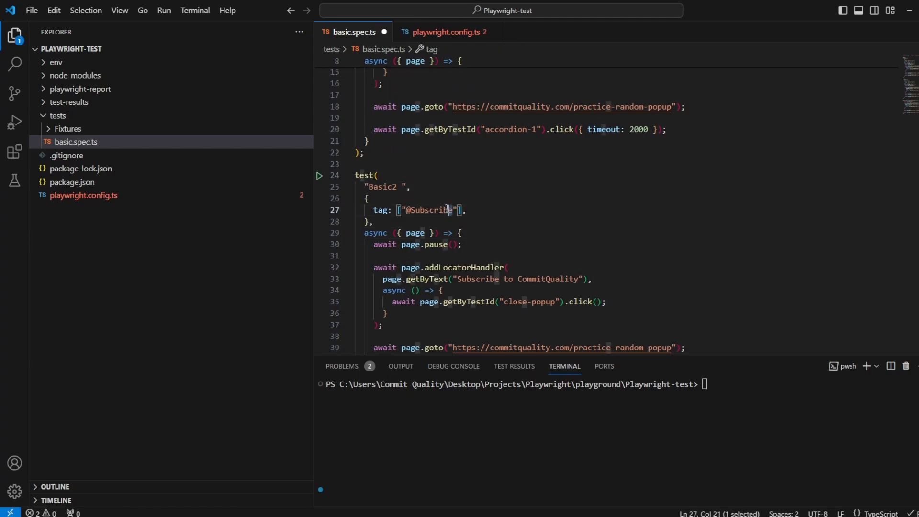
pyautogui.write('@Like')
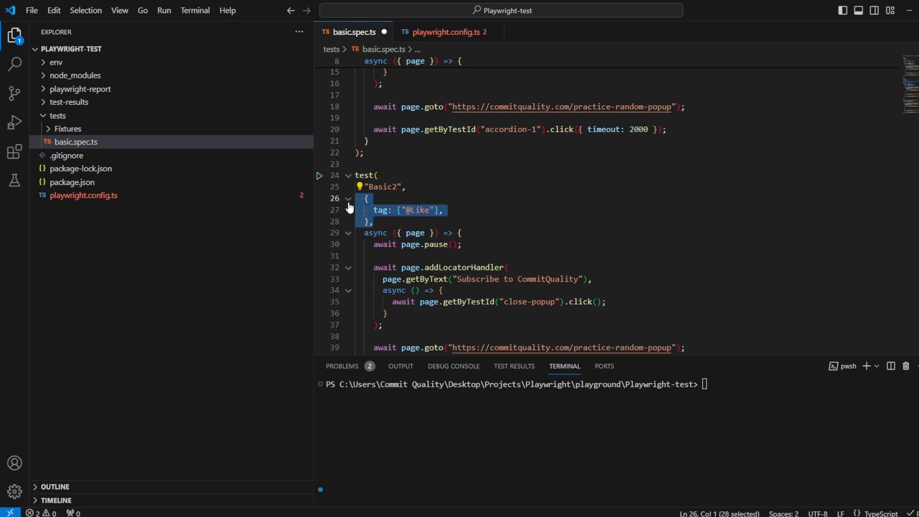
pyautogui.scroll(-3)
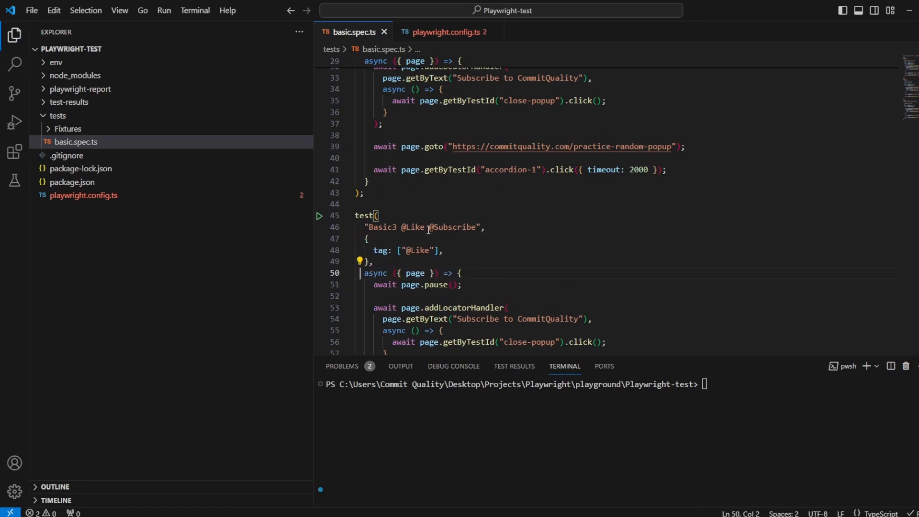
pyautogui.doubleClick(451, 227)
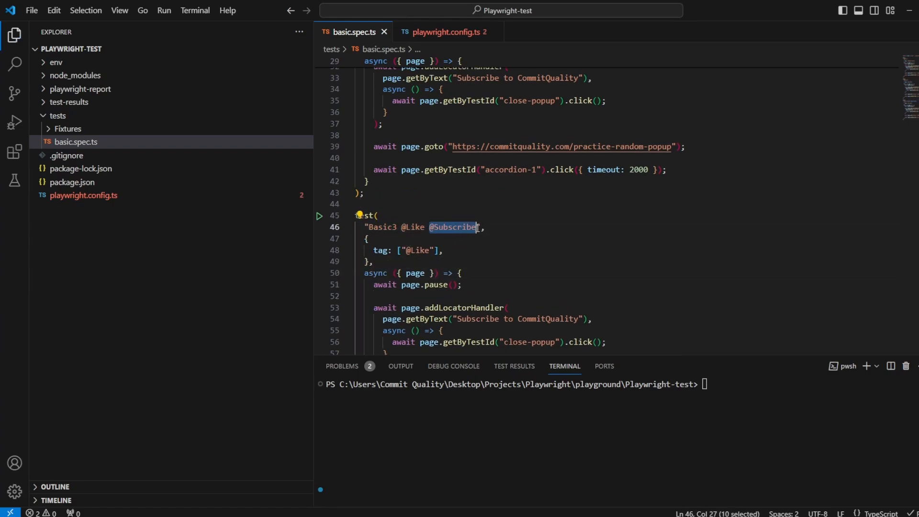
pyautogui.press('Delete')
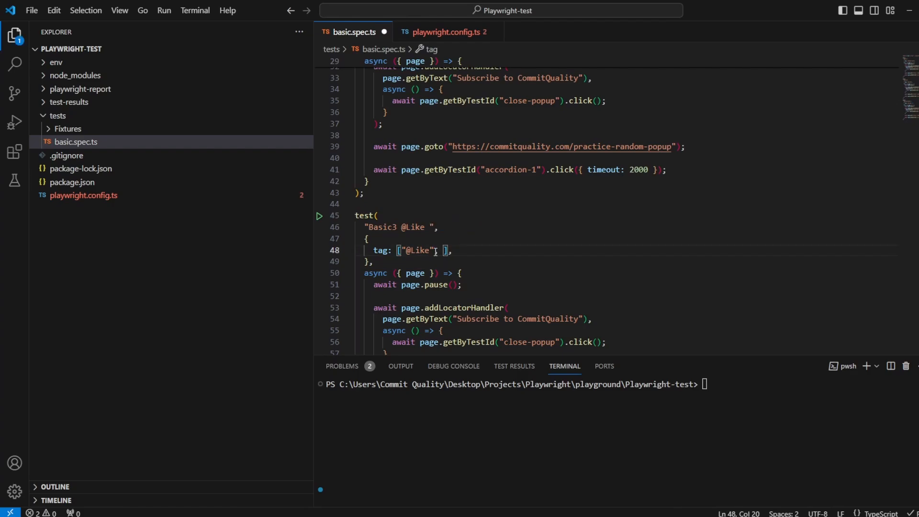
pyautogui.write('"@Subscribe')
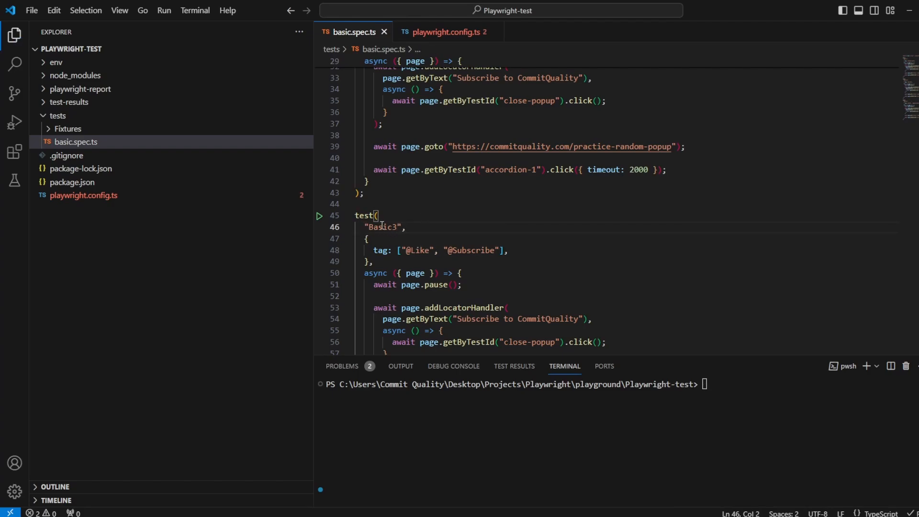
pyautogui.doubleClick(382, 227)
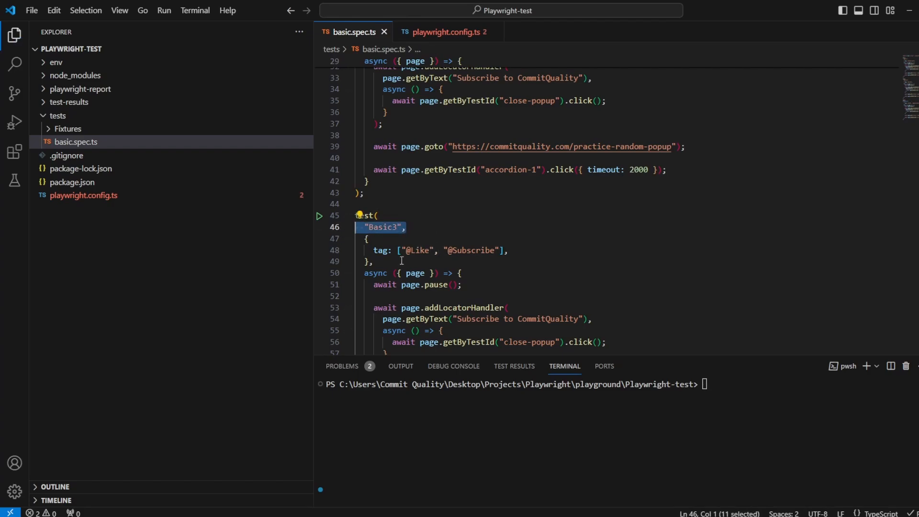
pyautogui.doubleClick(380, 250)
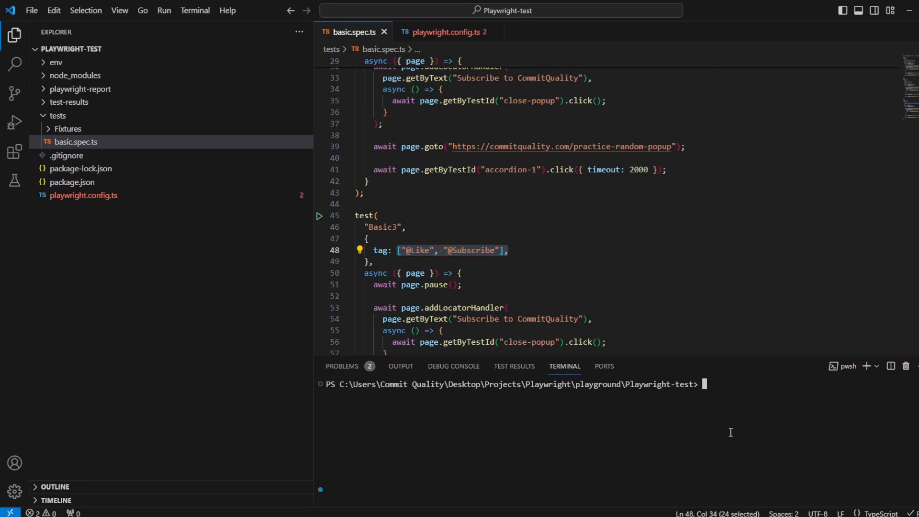
# Rerun the suite so 2 tests pass in 3.6s, then type npx playwright show-report.
pyautogui.write('npx playwright show-report')
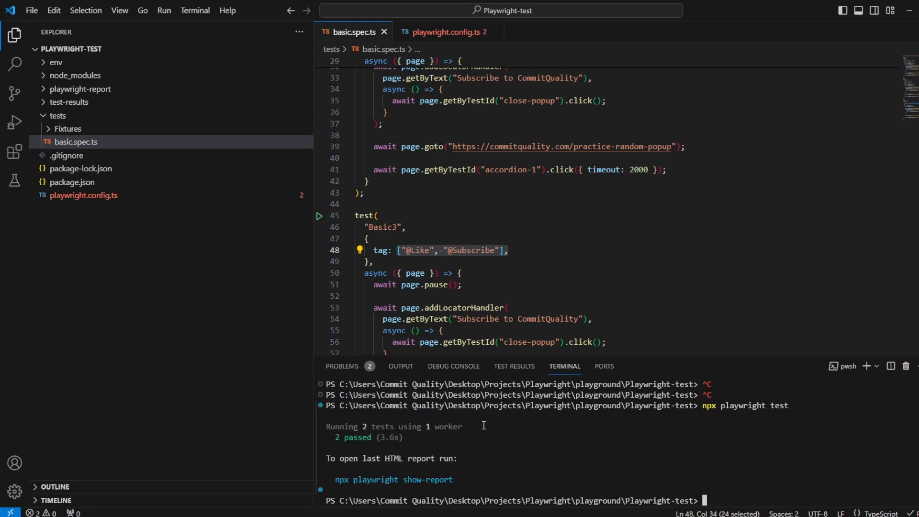
pyautogui.moveTo(729, 474)
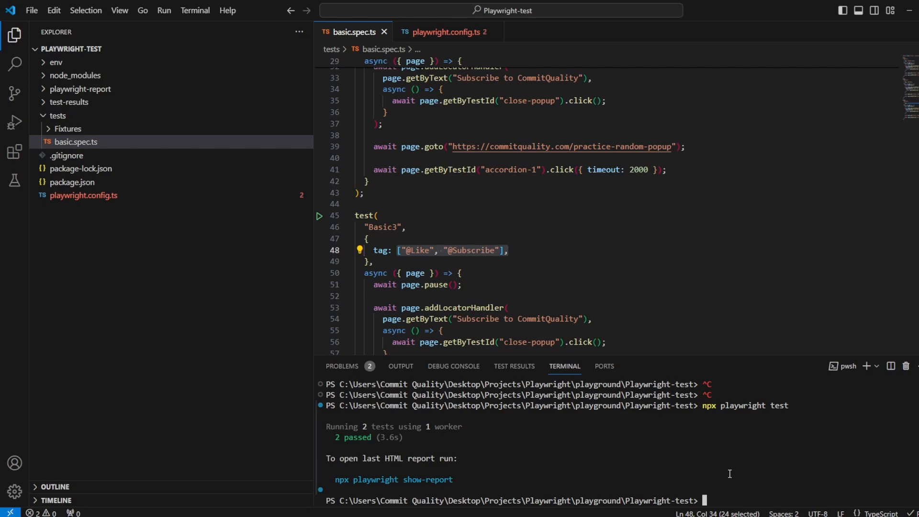
pyautogui.moveTo(715, 452)
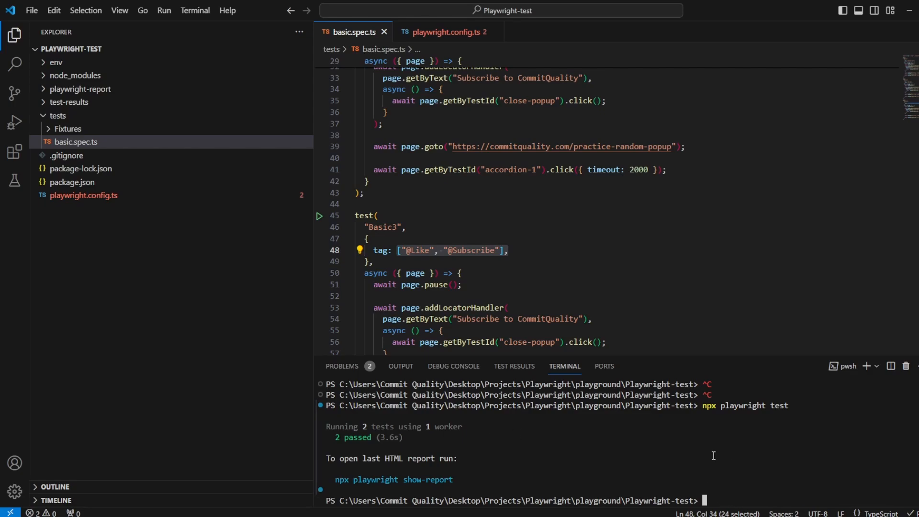
pyautogui.write('npx playwright show-report')
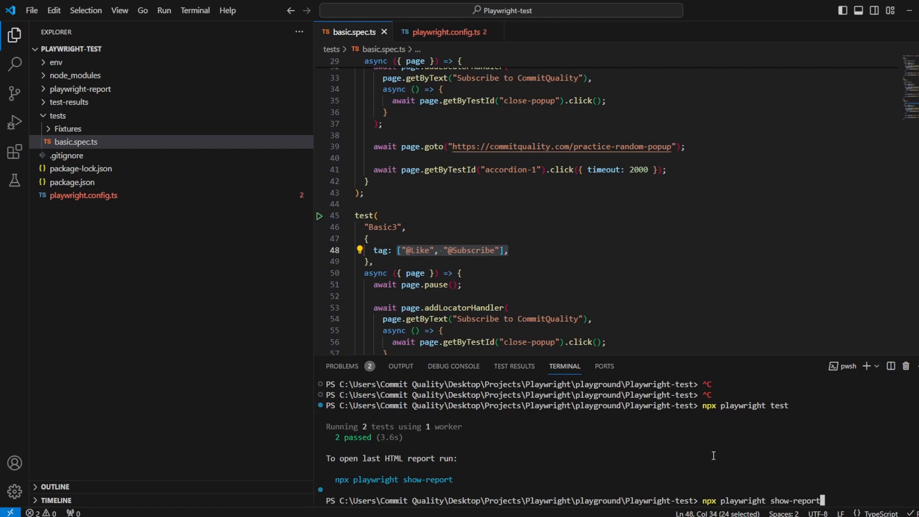
pyautogui.press('Return')
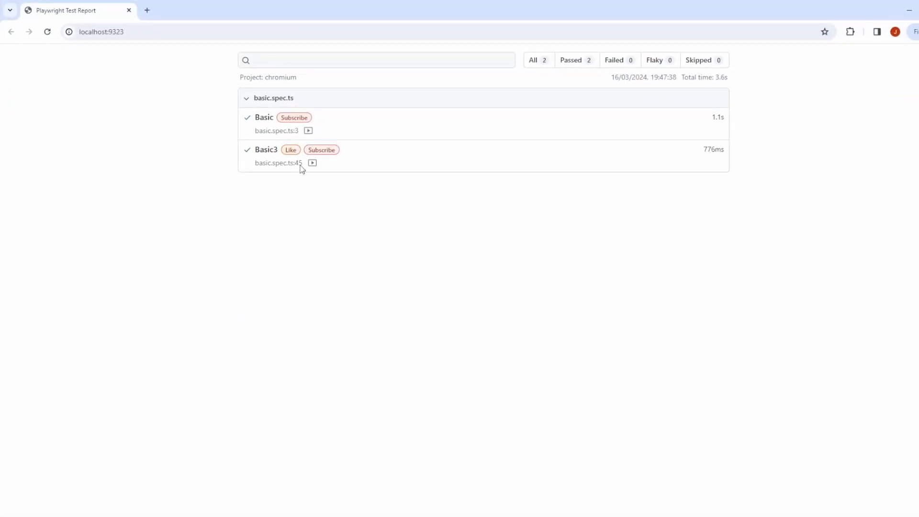
pyautogui.moveTo(307, 129)
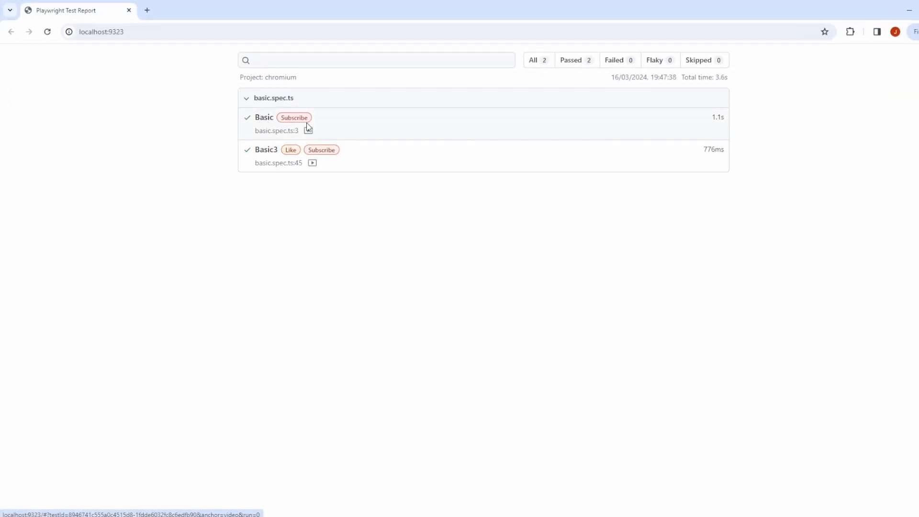
pyautogui.moveTo(273, 61)
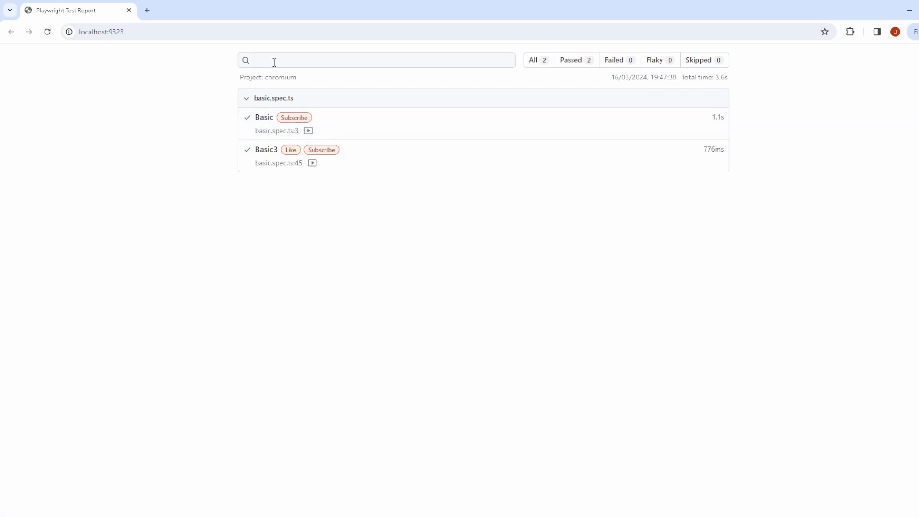
pyautogui.write('@Like')
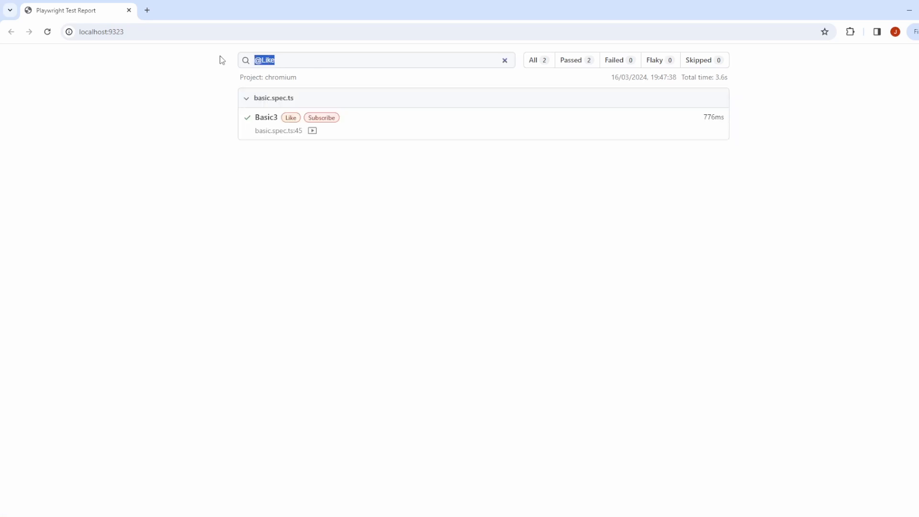
pyautogui.write('@Sub')
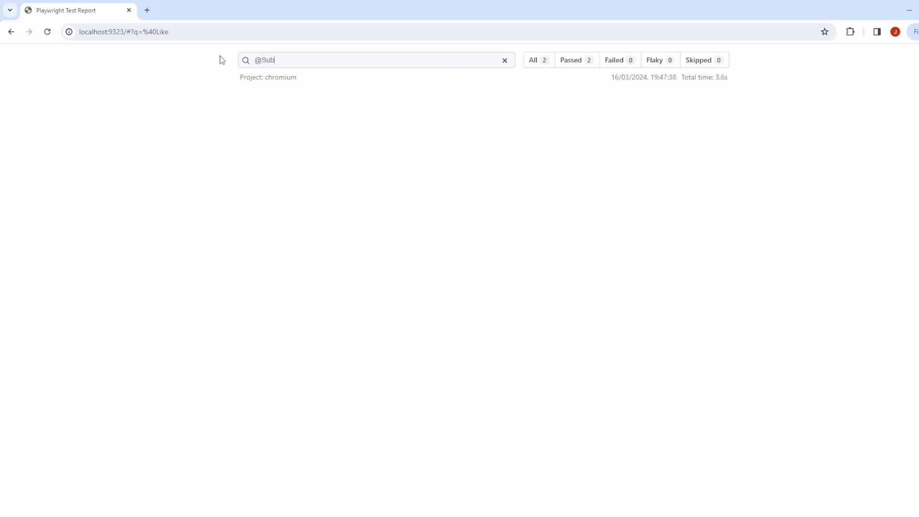
pyautogui.write('sc')
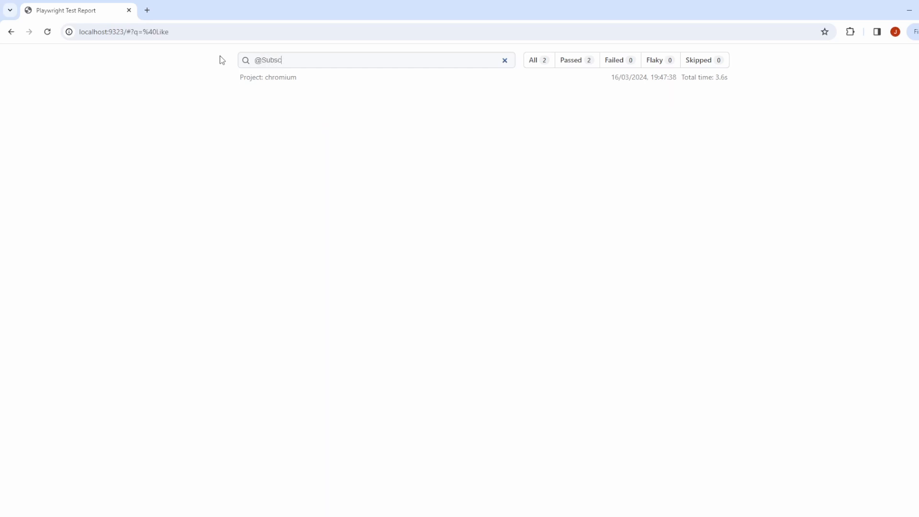
pyautogui.write('ribe')
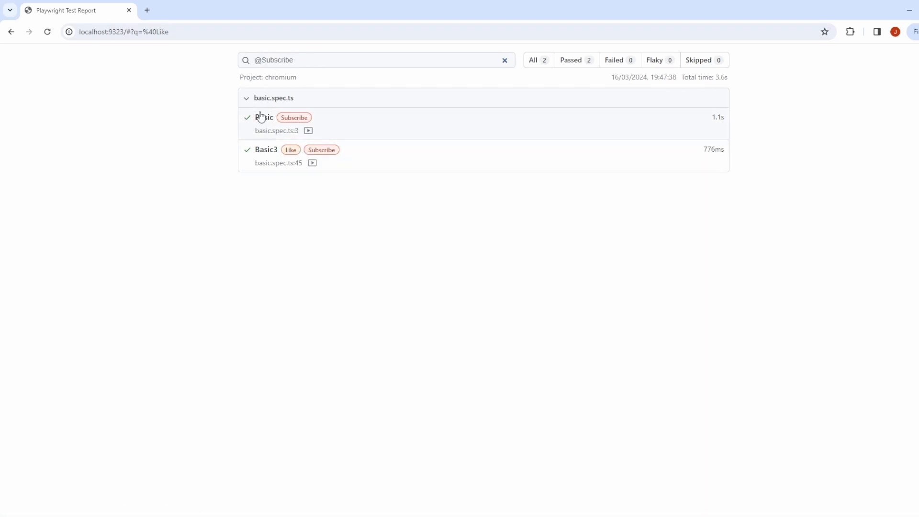
pyautogui.moveTo(406, 114)
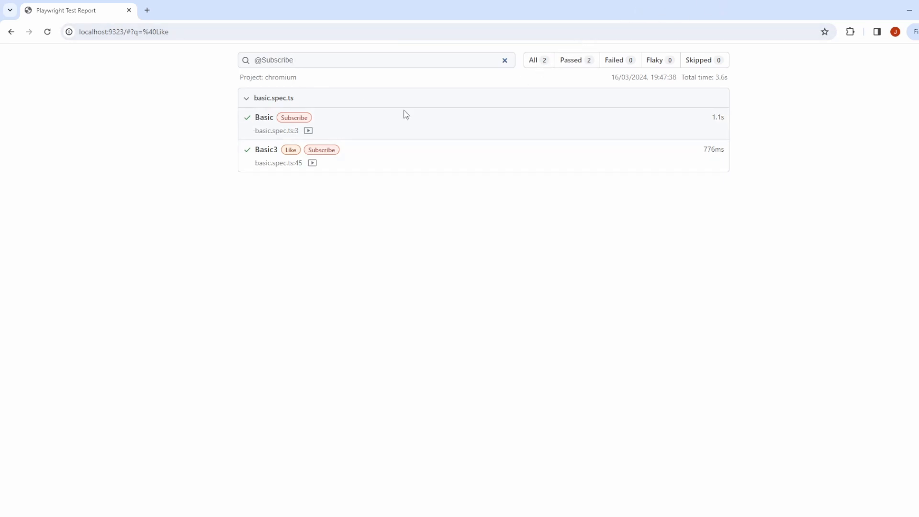
pyautogui.click(504, 59)
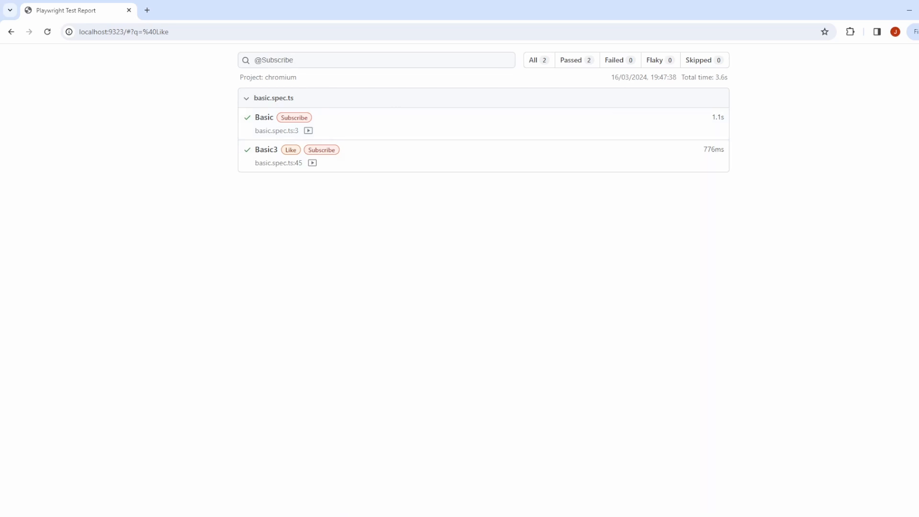
pyautogui.moveTo(293, 118)
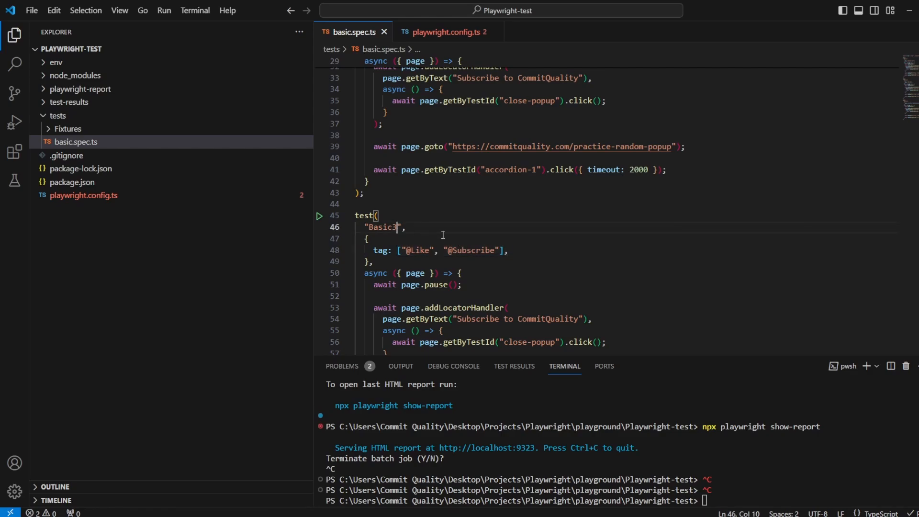
pyautogui.write('@')
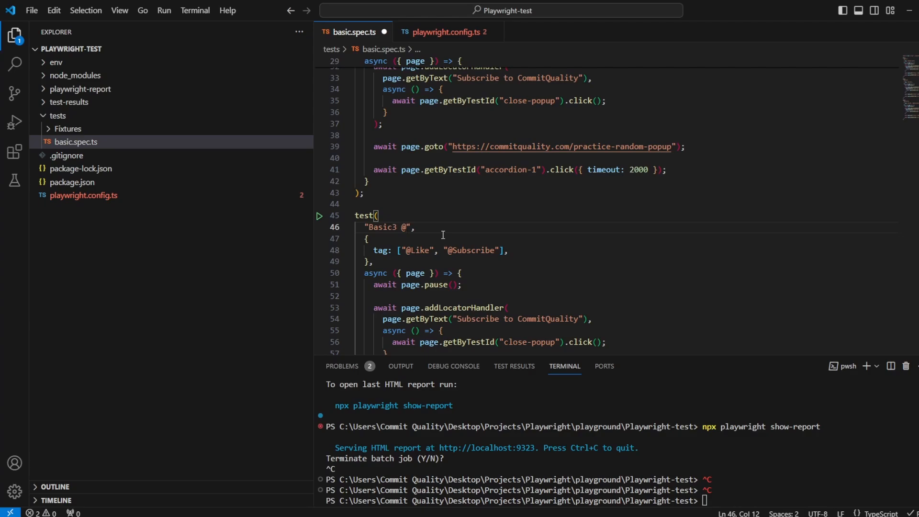
pyautogui.write('SUSB')
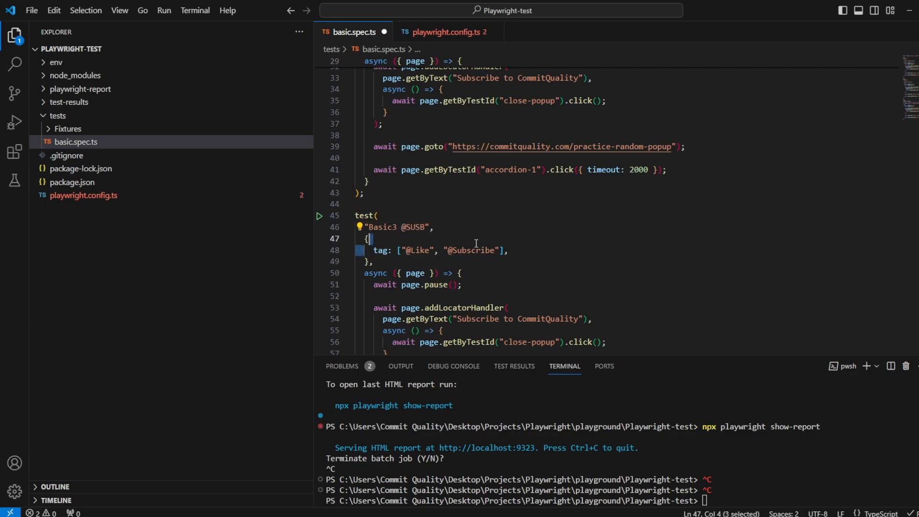
pyautogui.doubleClick(413, 227)
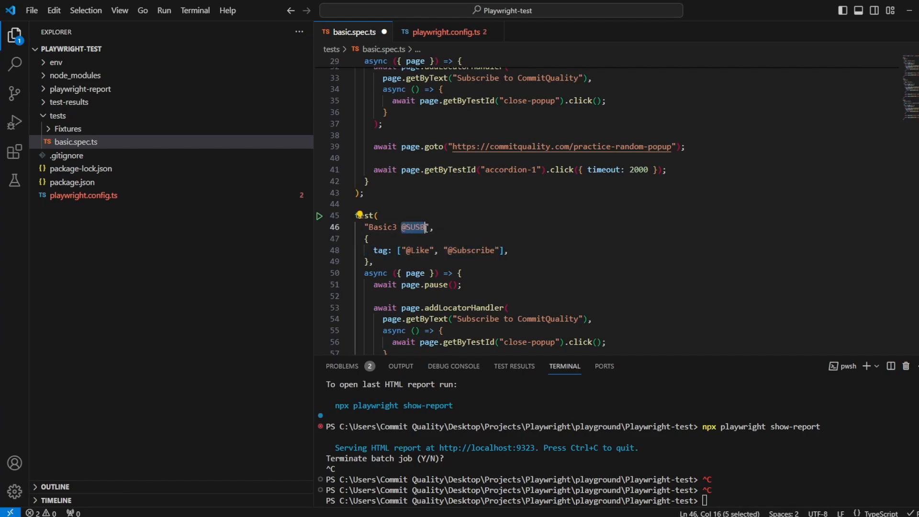
pyautogui.press('Backspace')
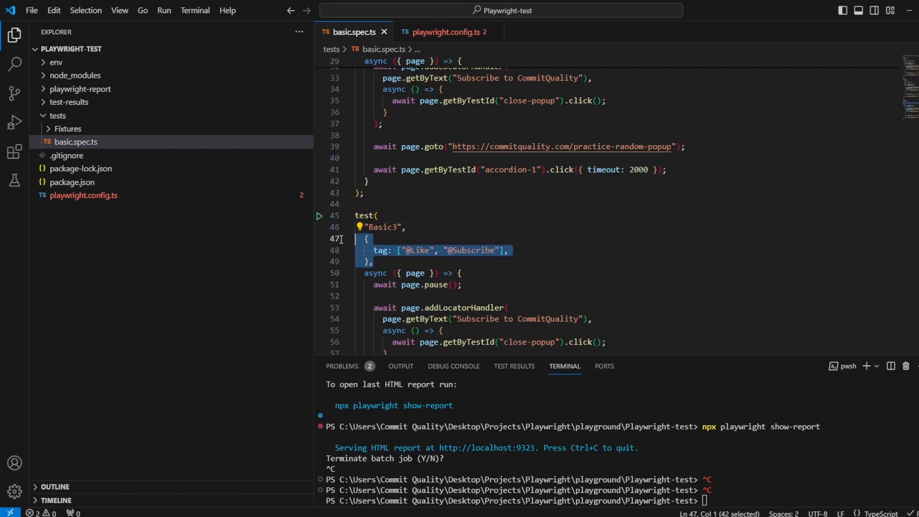
pyautogui.click(552, 249)
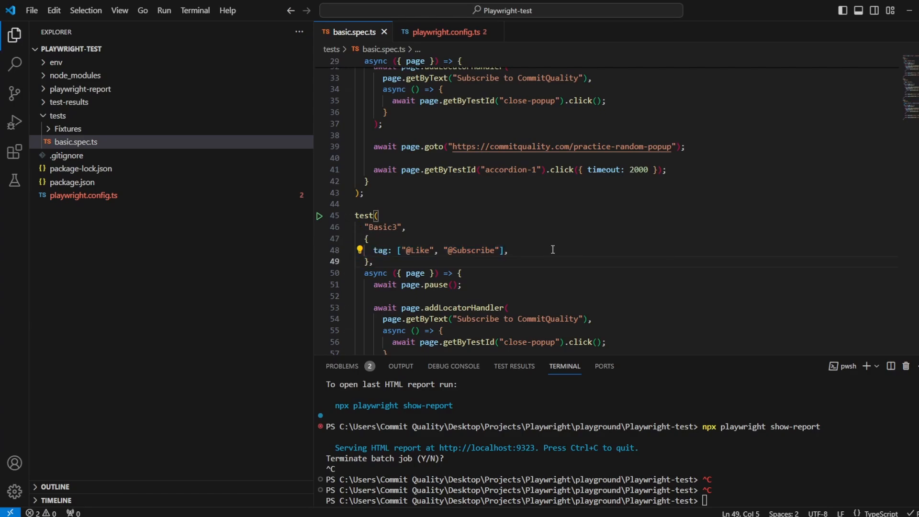